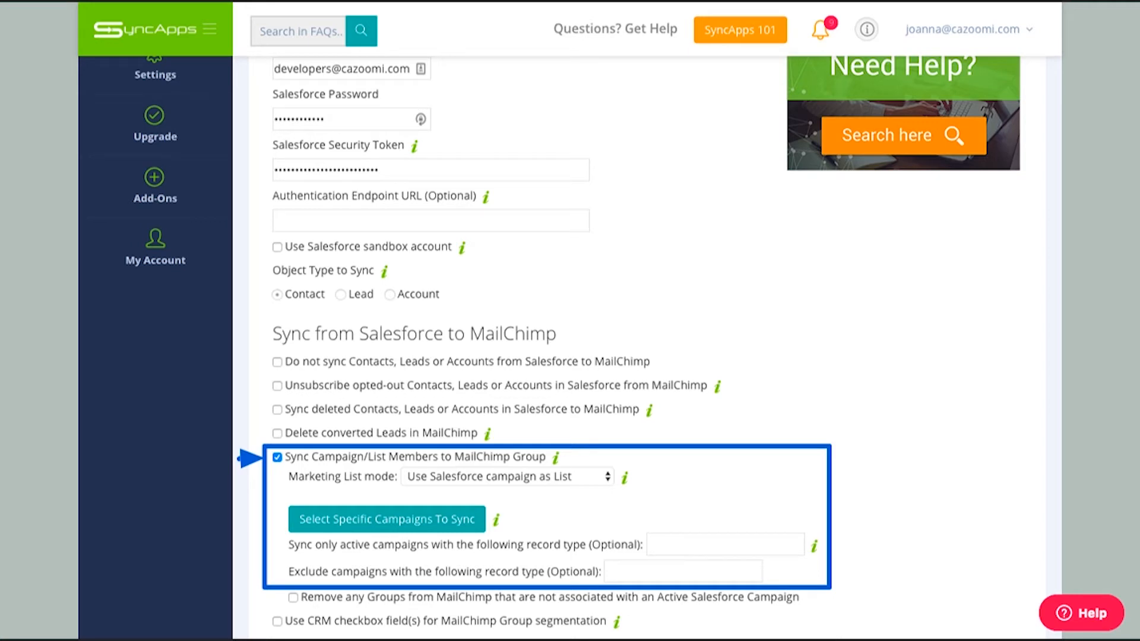
# Enable syncing Campaign/List Members to MailChimp Groups using Salesforce campaigns as lists
pyautogui.click(387, 519)
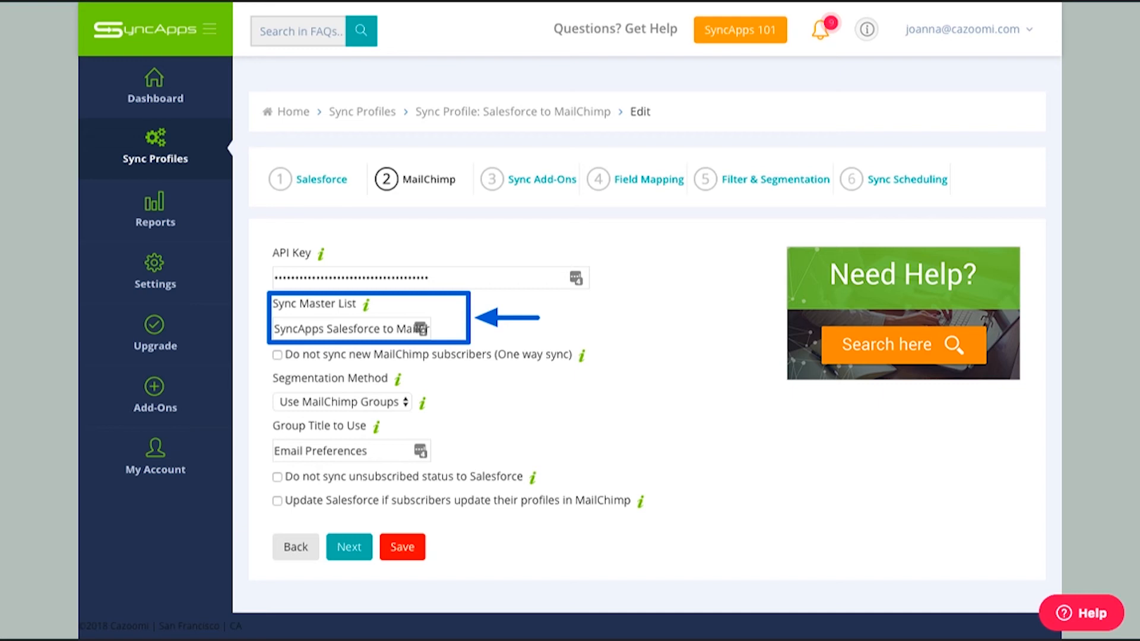
# Choose the Sync Master List with MailChimp Groups segmentation titled Email Preferences
pyautogui.click(341, 402)
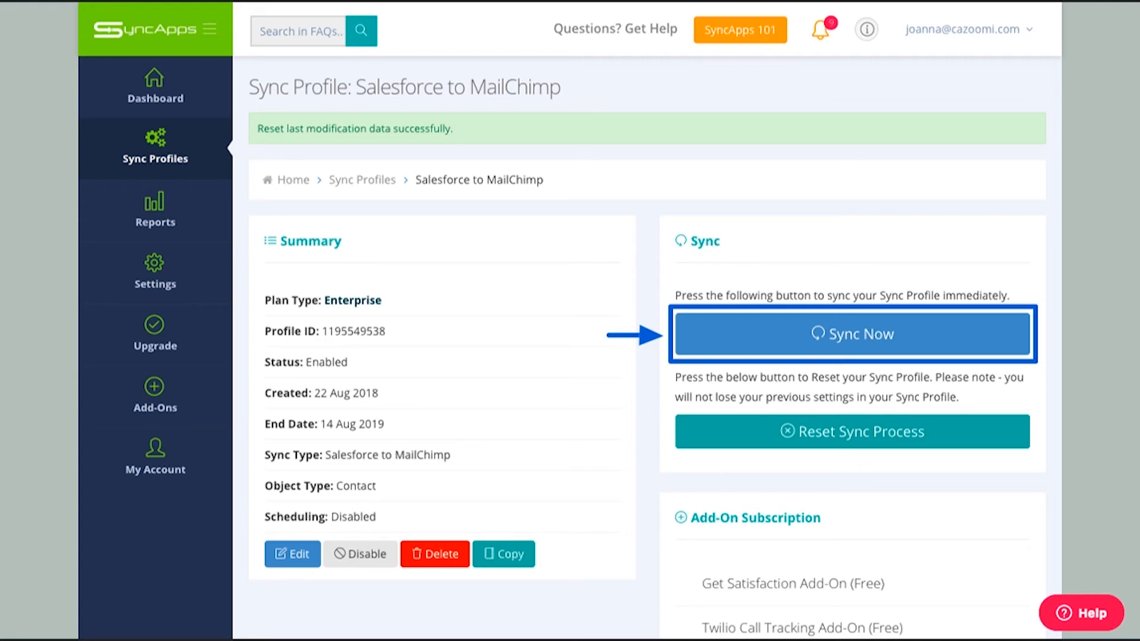
# Run Sync Now and let the Salesforce-to-MailChimp sync complete
pyautogui.click(852, 334)
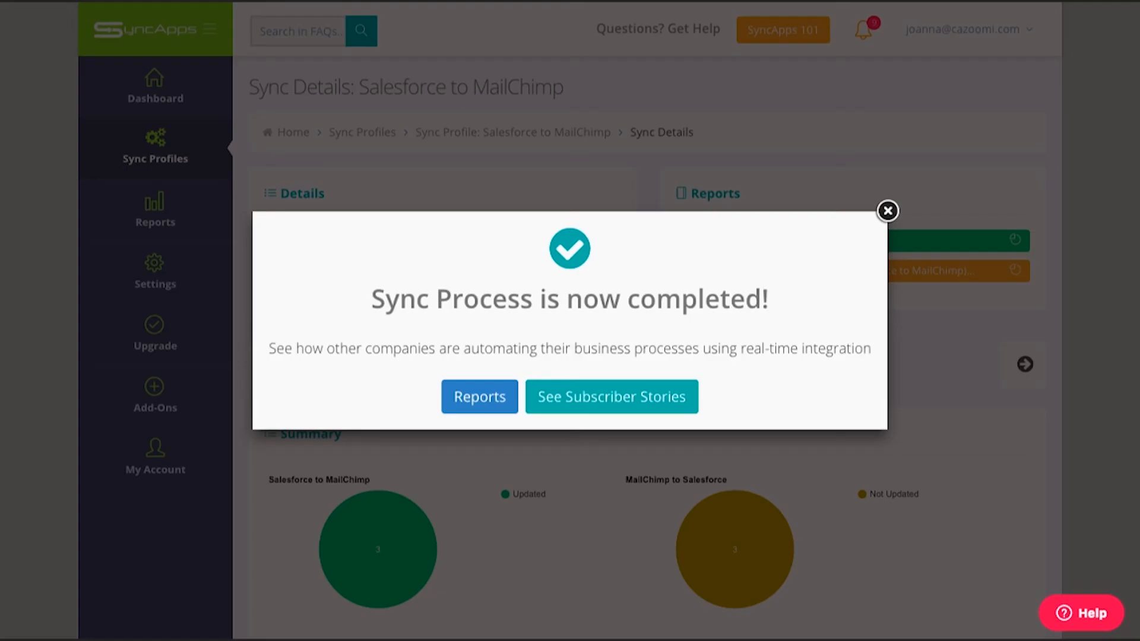